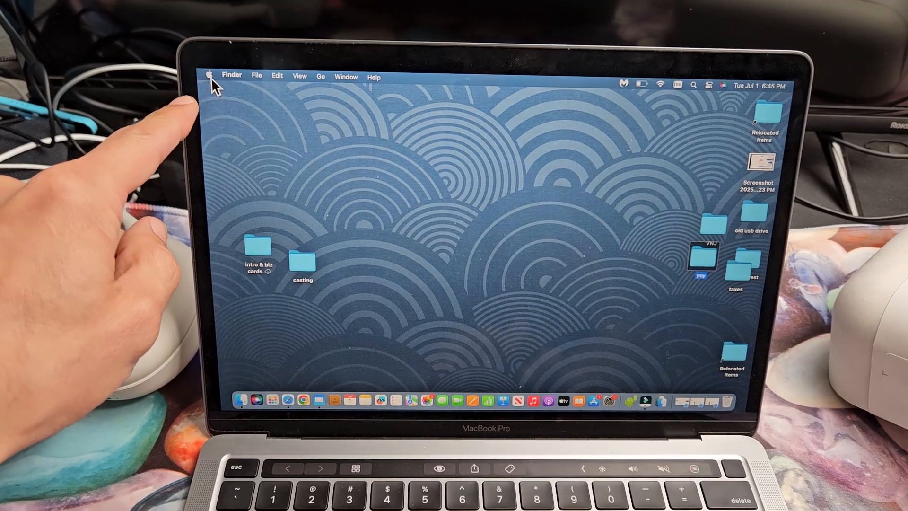
Launch System Settings from the Apple menu on the desktop
click(210, 76)
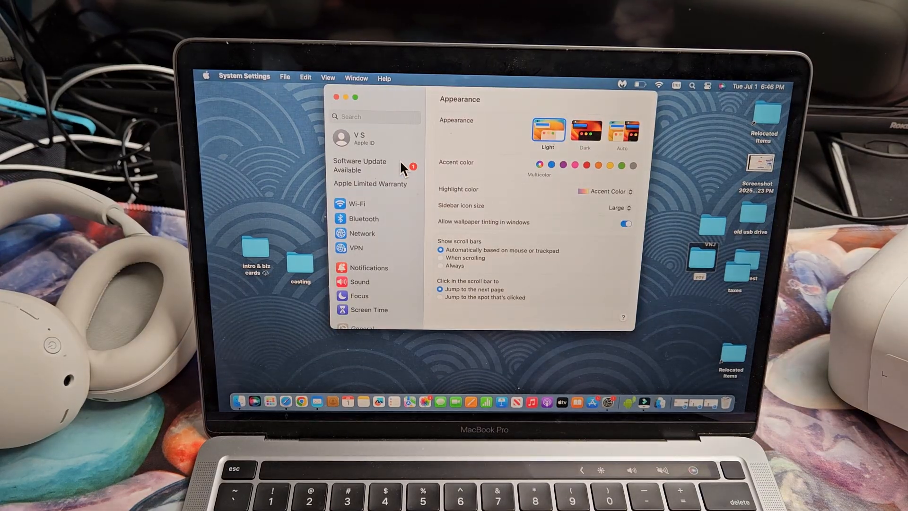
Select Bluetooth in the sidebar to list nearby devices including WH-1000XM6
click(361, 219)
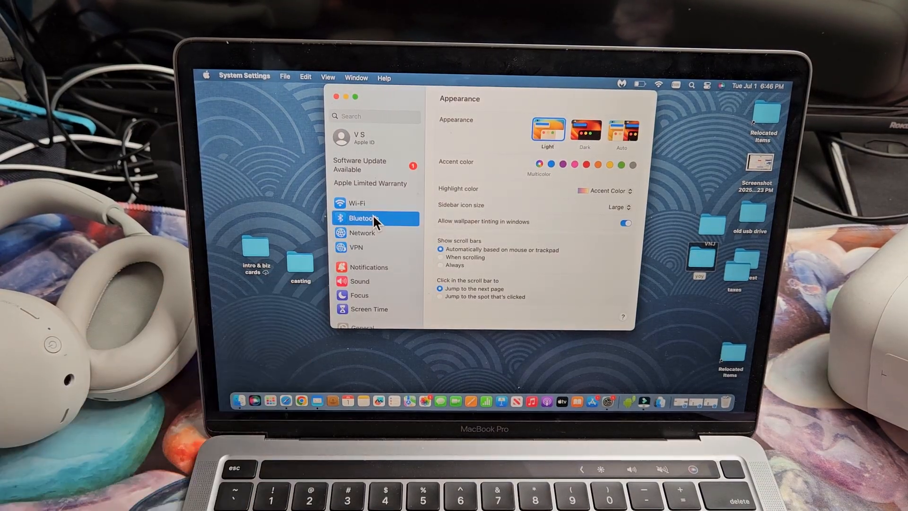
click(363, 219)
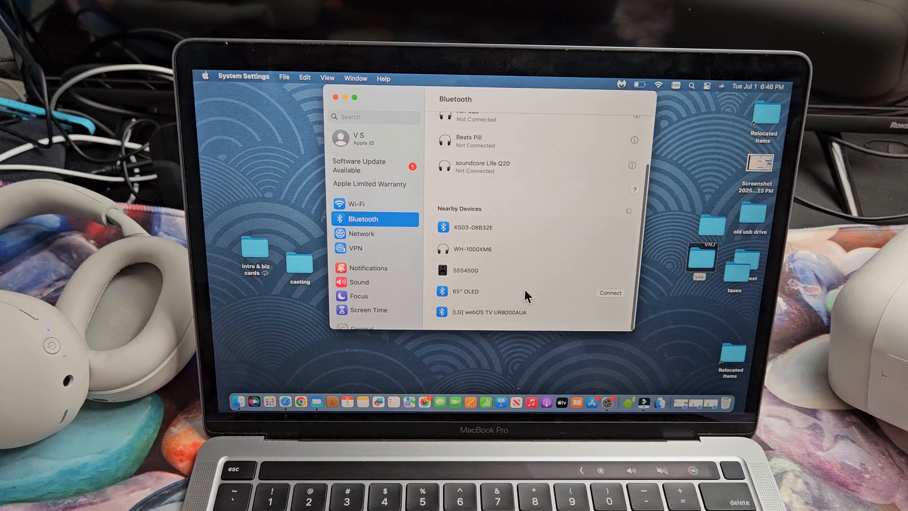
mouse_move(510, 254)
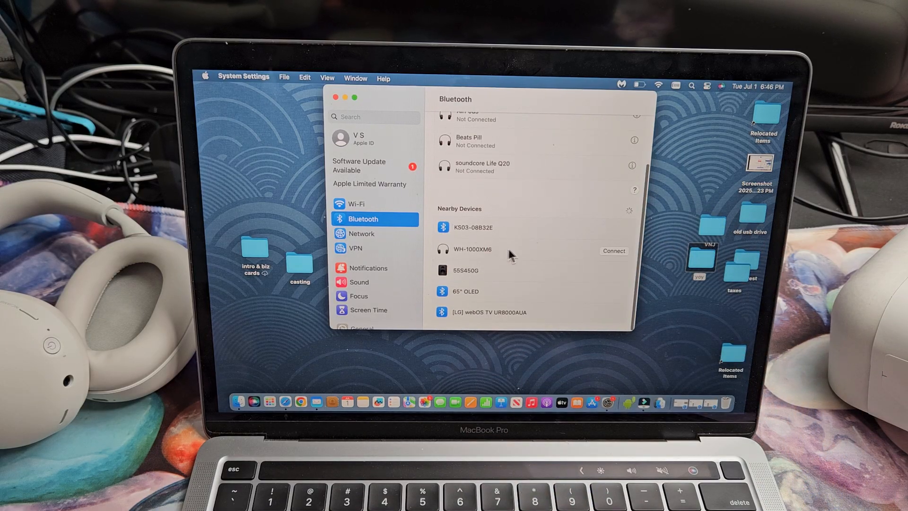